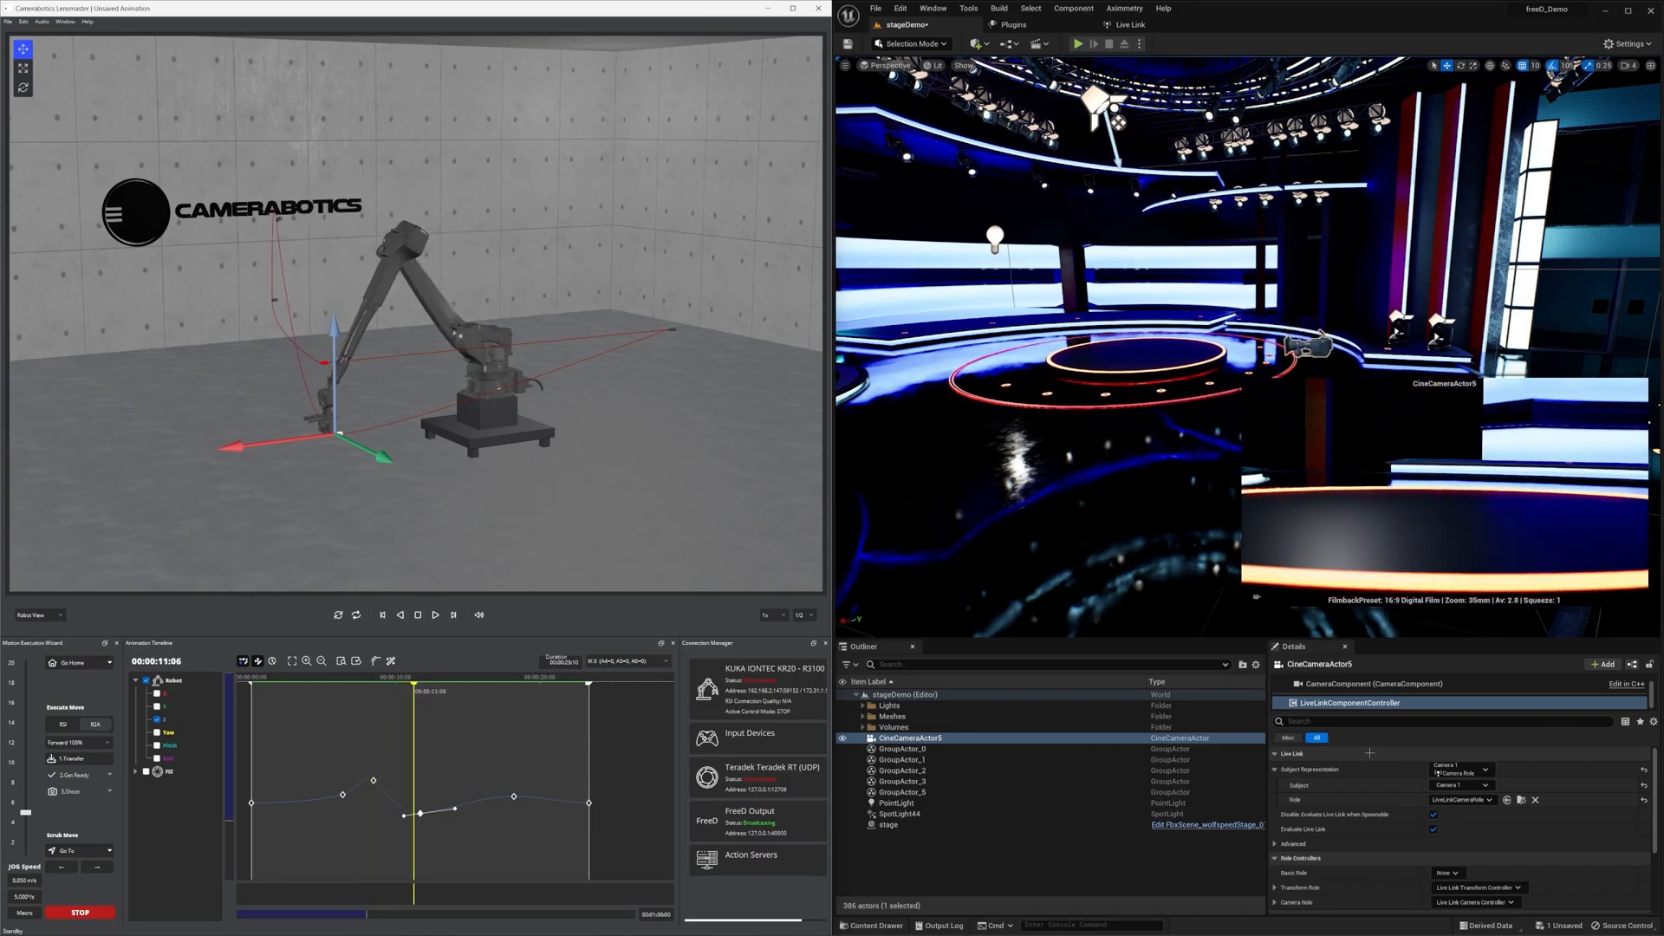
Search the Plugins browser for 'livelink' via Edit > Plugins.
left_click(900, 9)
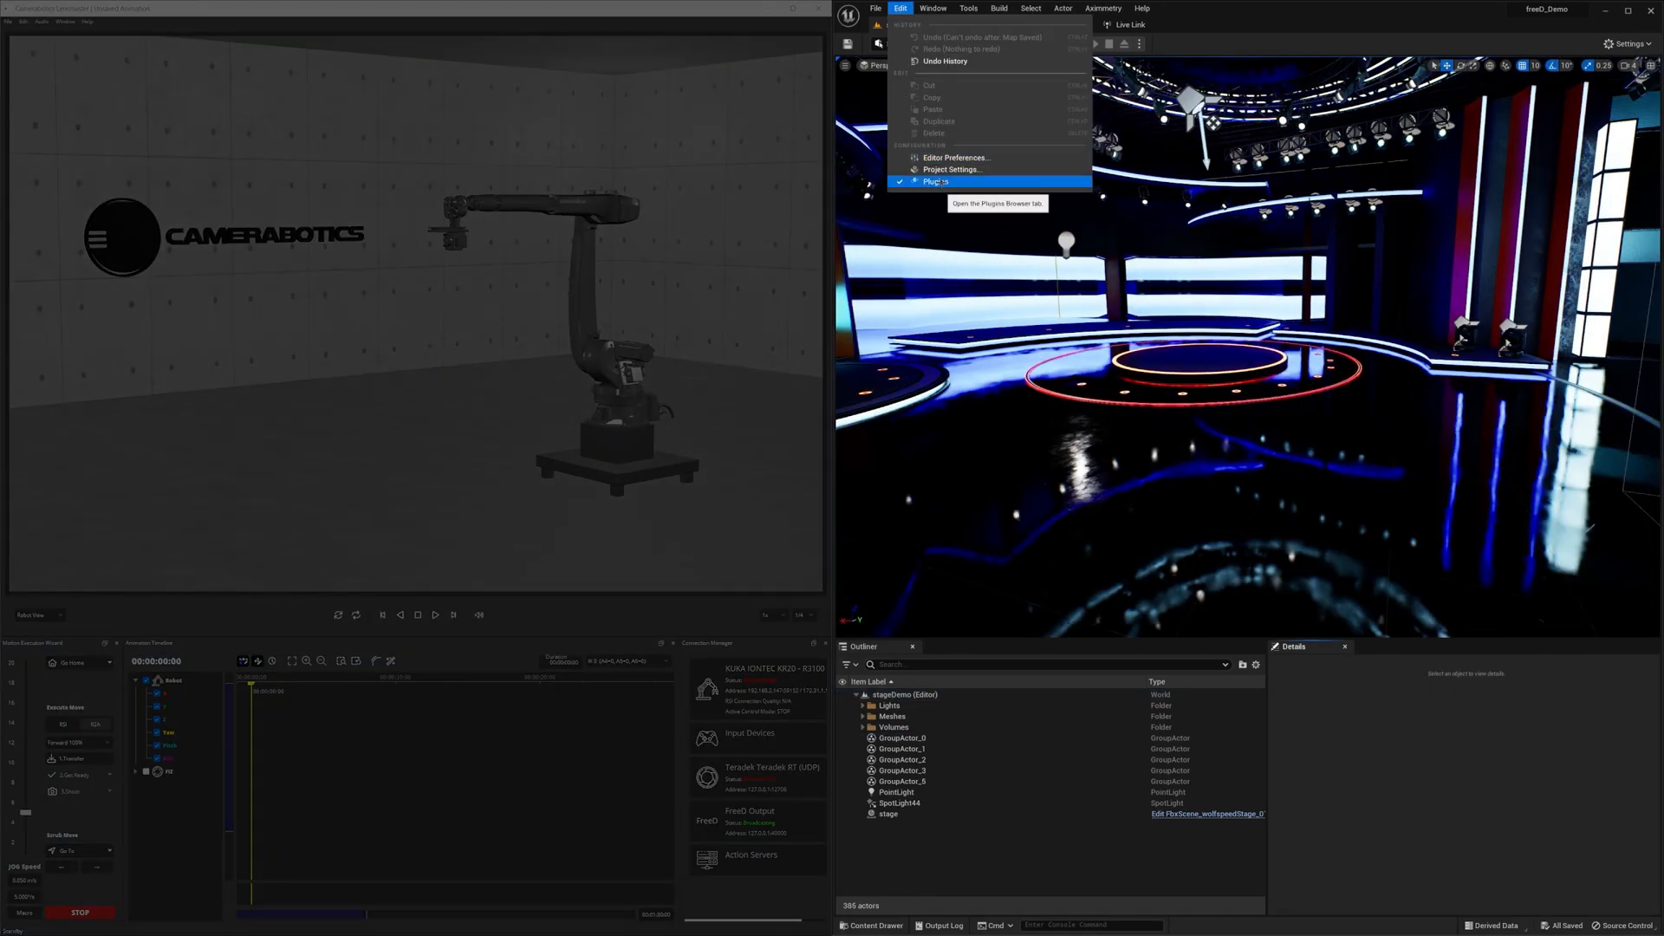
left_click(934, 182)
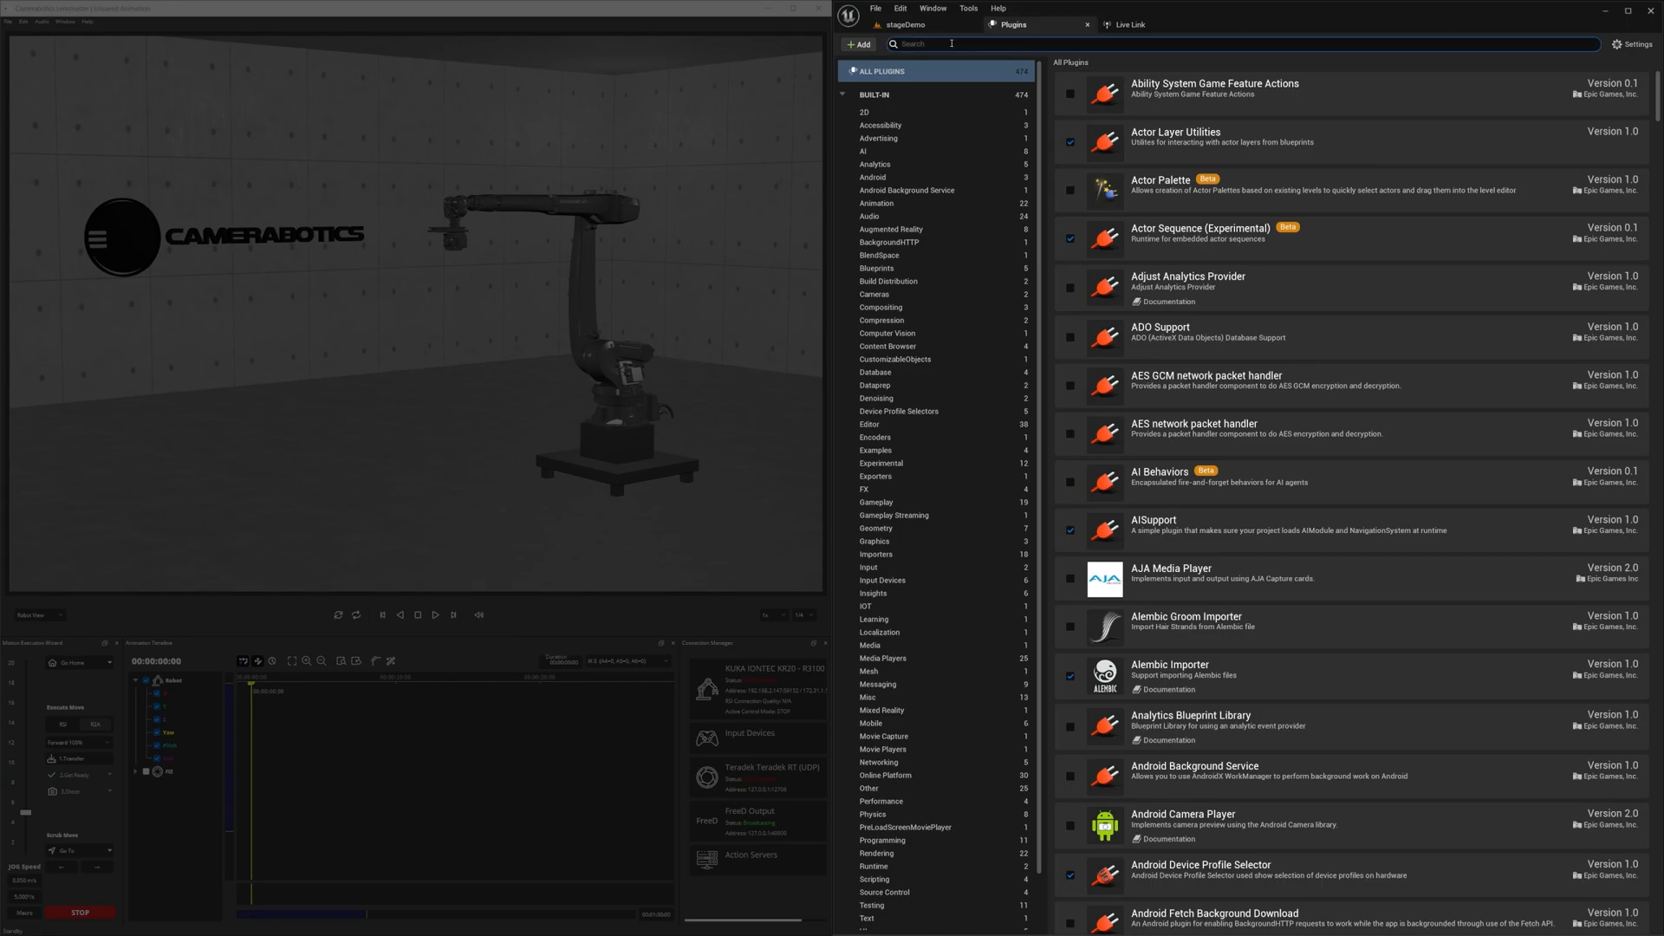
type("livelink")
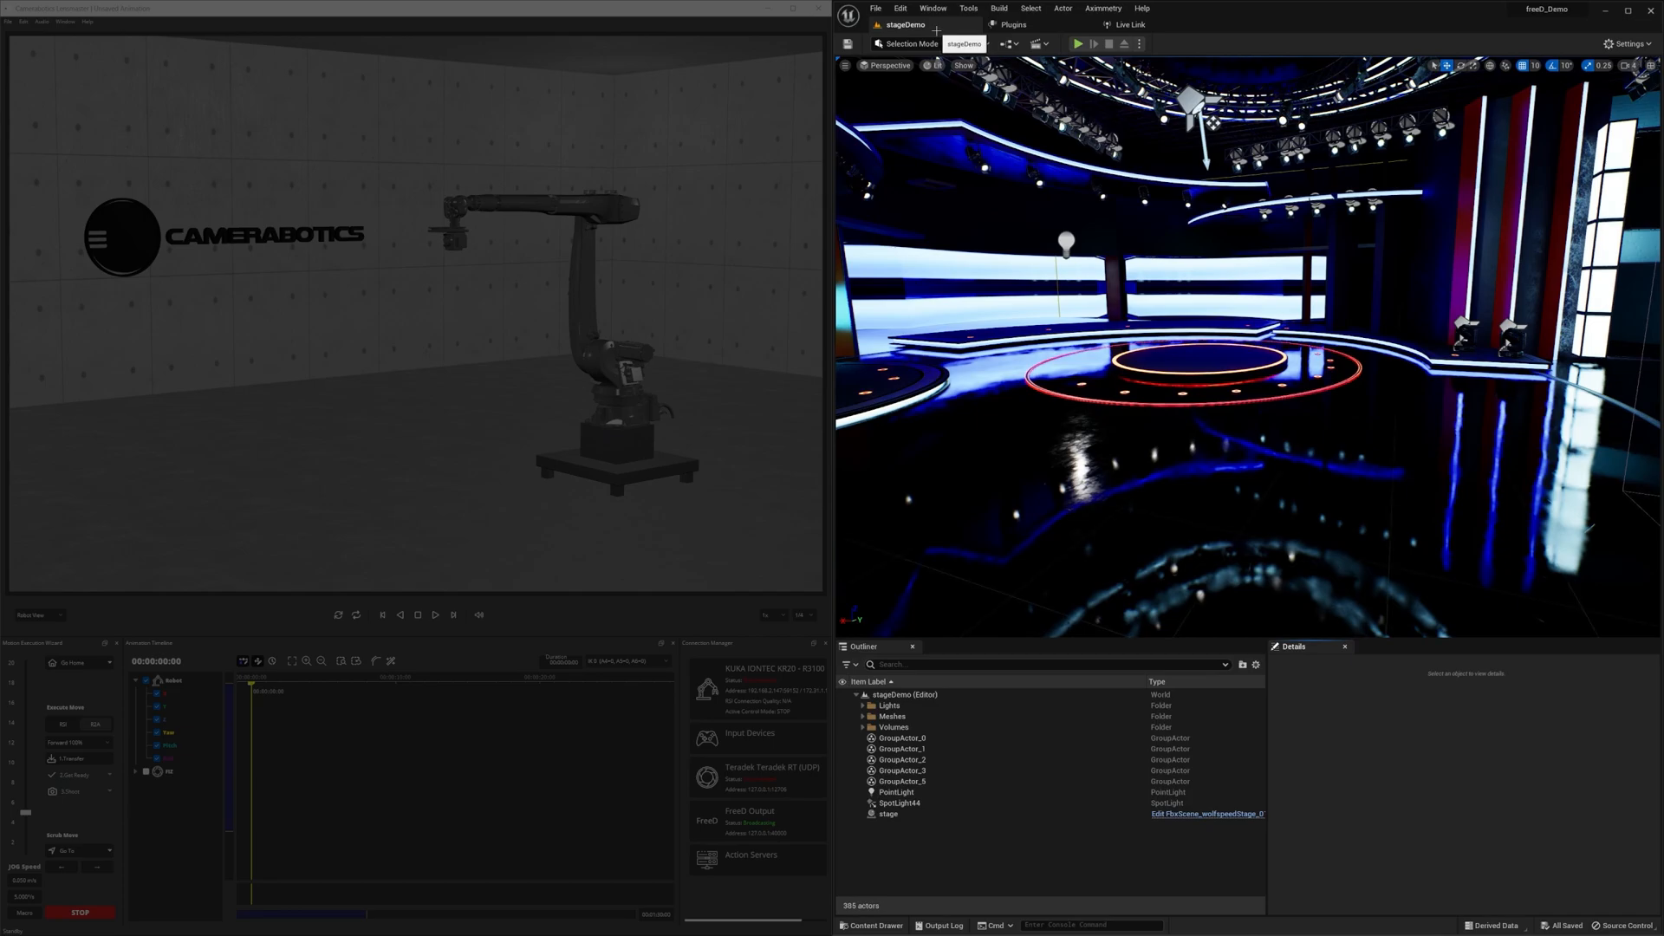
Bring up Live Link from Window > Virtual Production and start Camerabotics' FreeD Output broadcast.
left_click(932, 9)
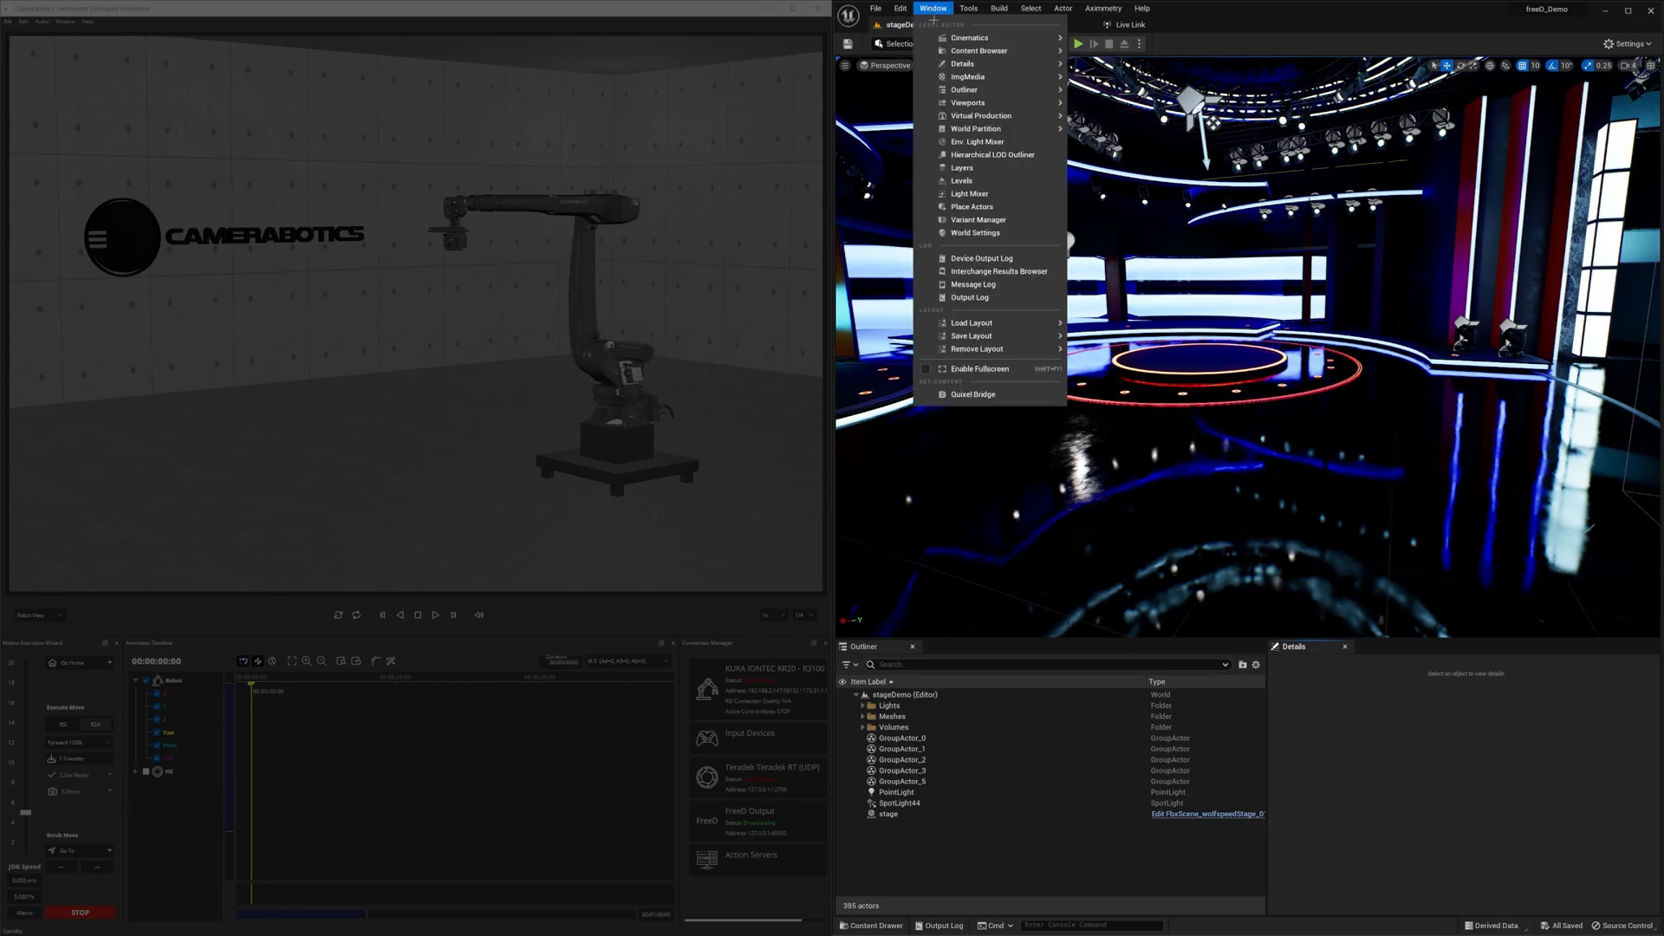
mouse_move(981, 116)
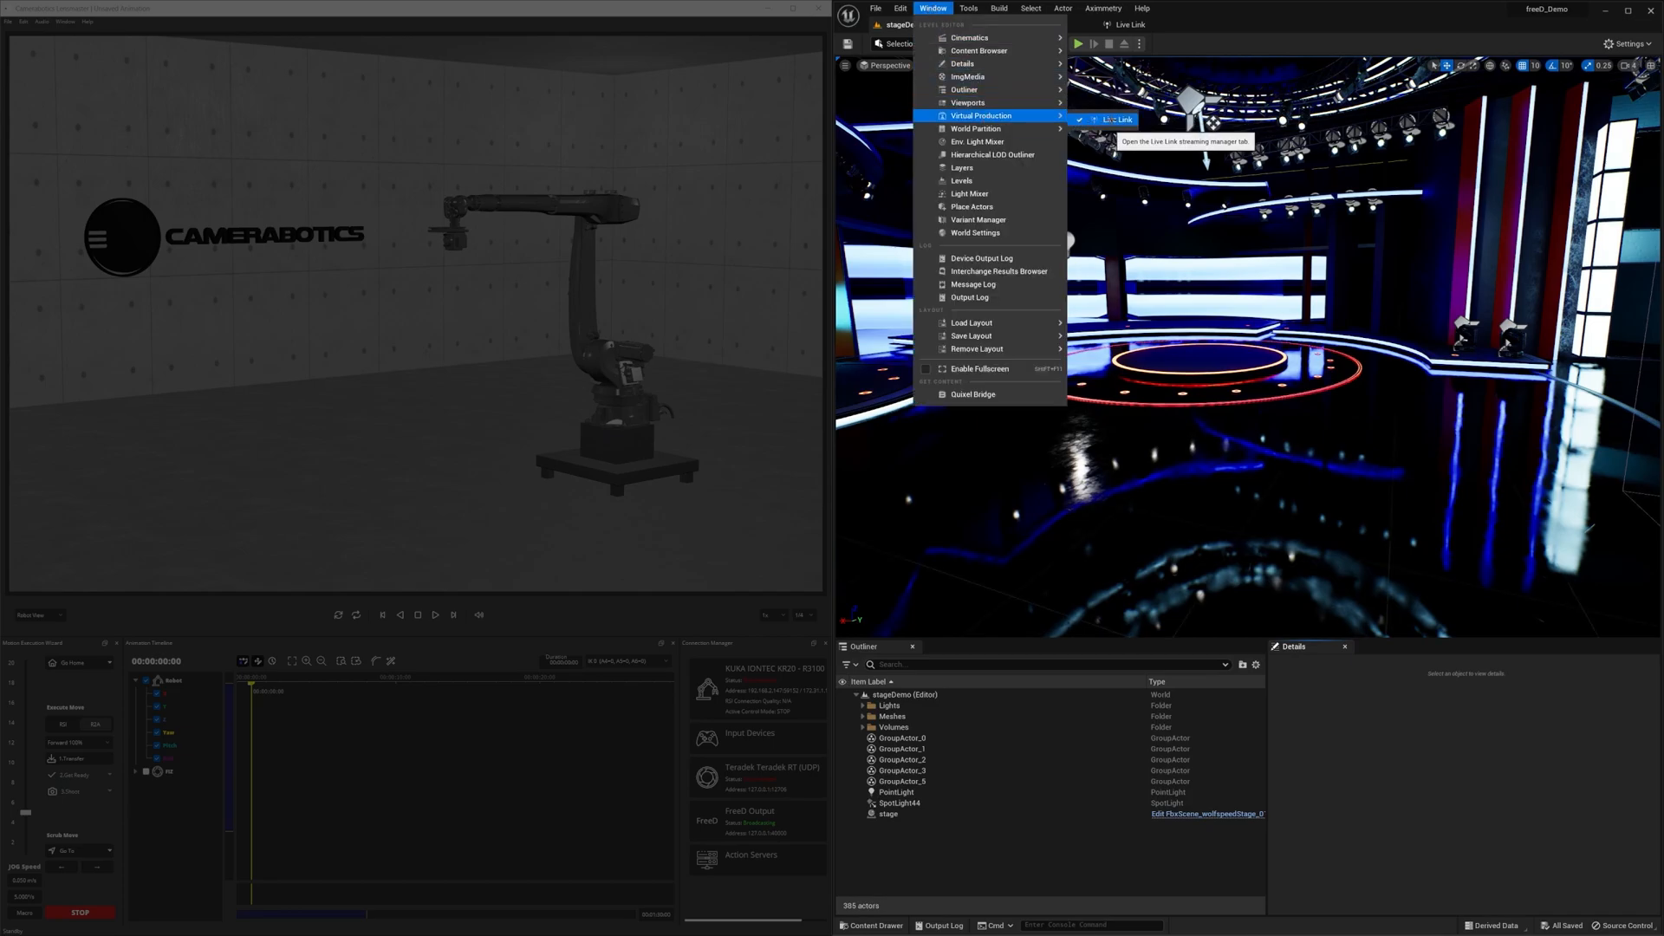
left_click(1118, 119)
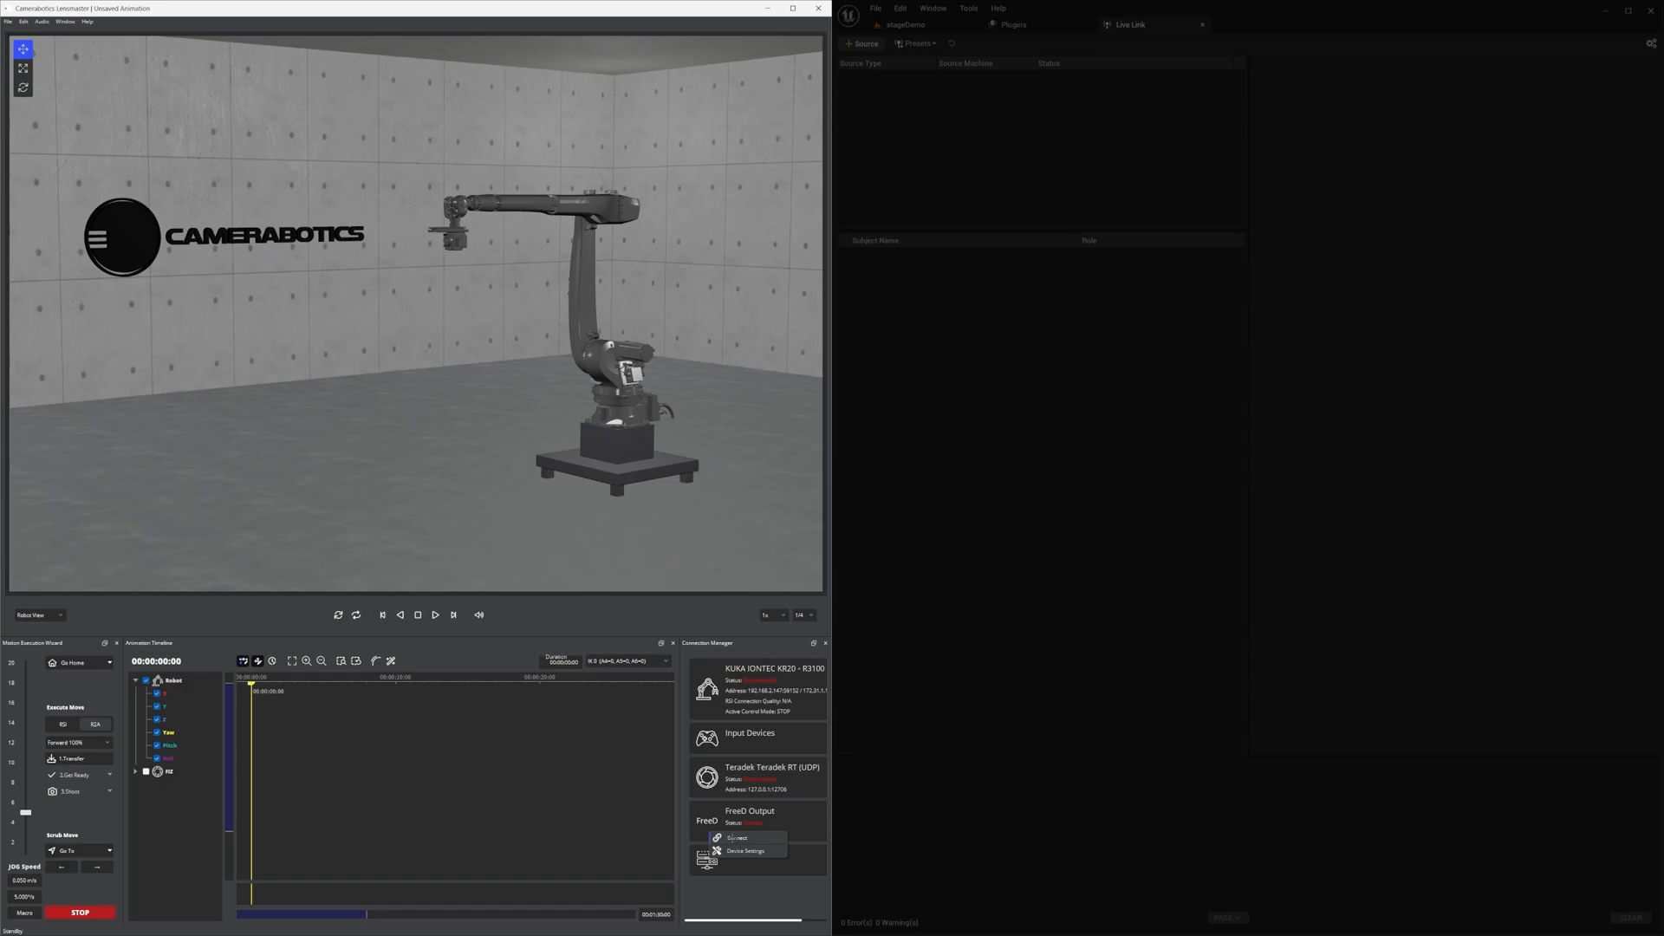
left_click(739, 839)
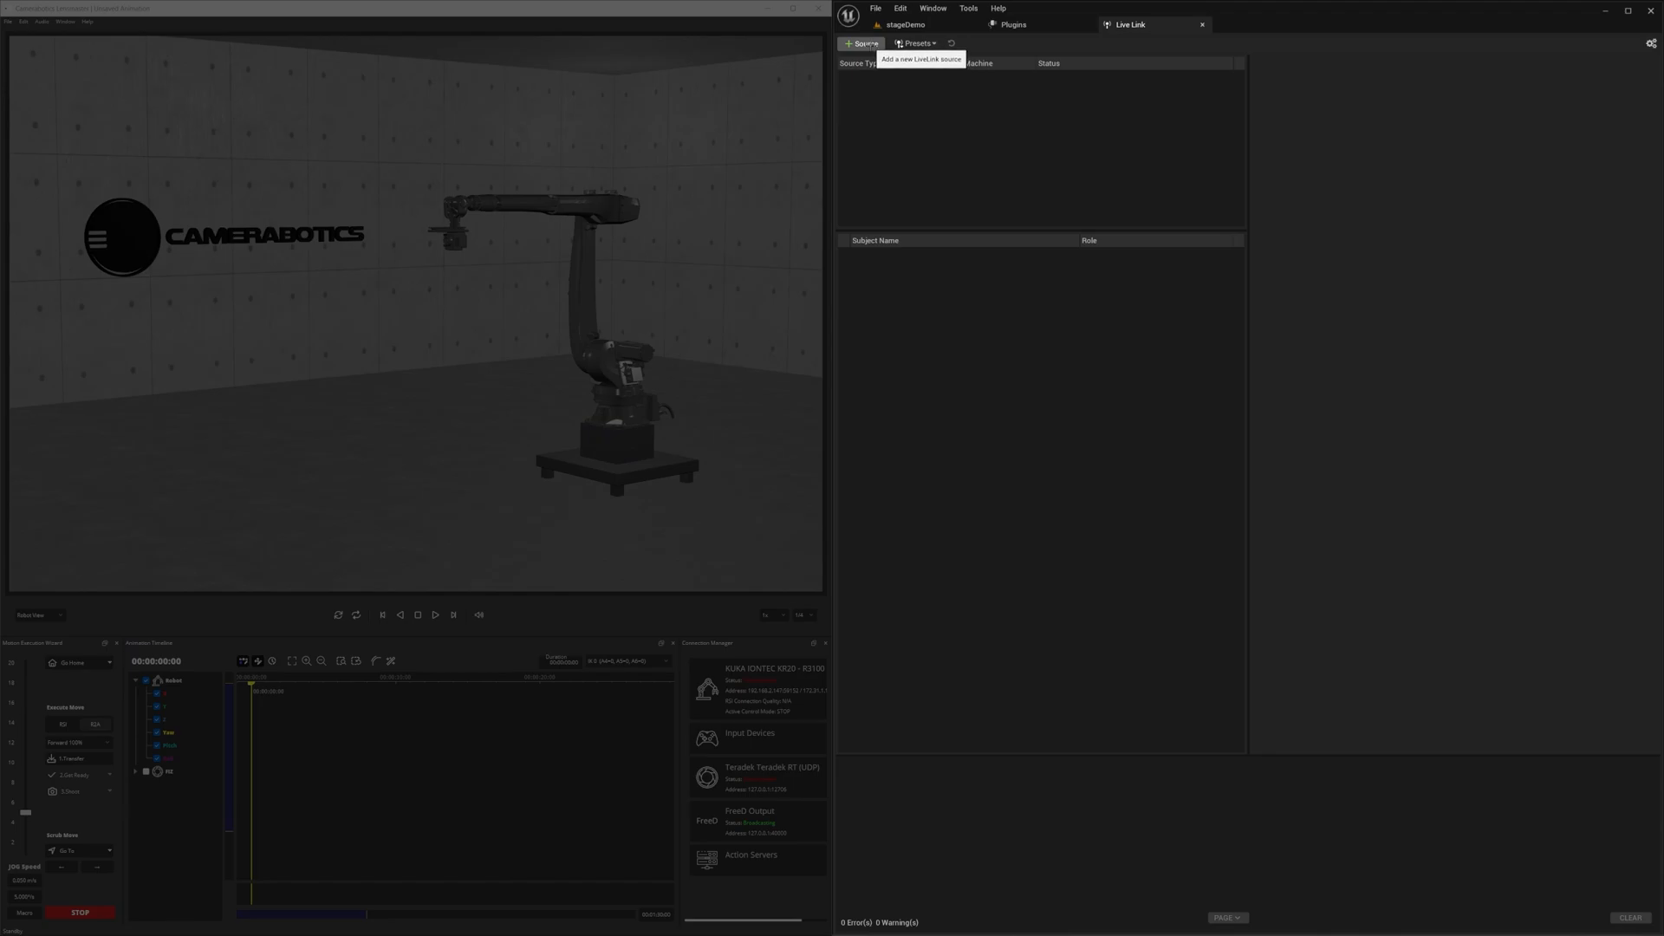
Add a FreeD source on 127.0.0.1:40000 and inspect its Camera 1 subject settings.
left_click(861, 41)
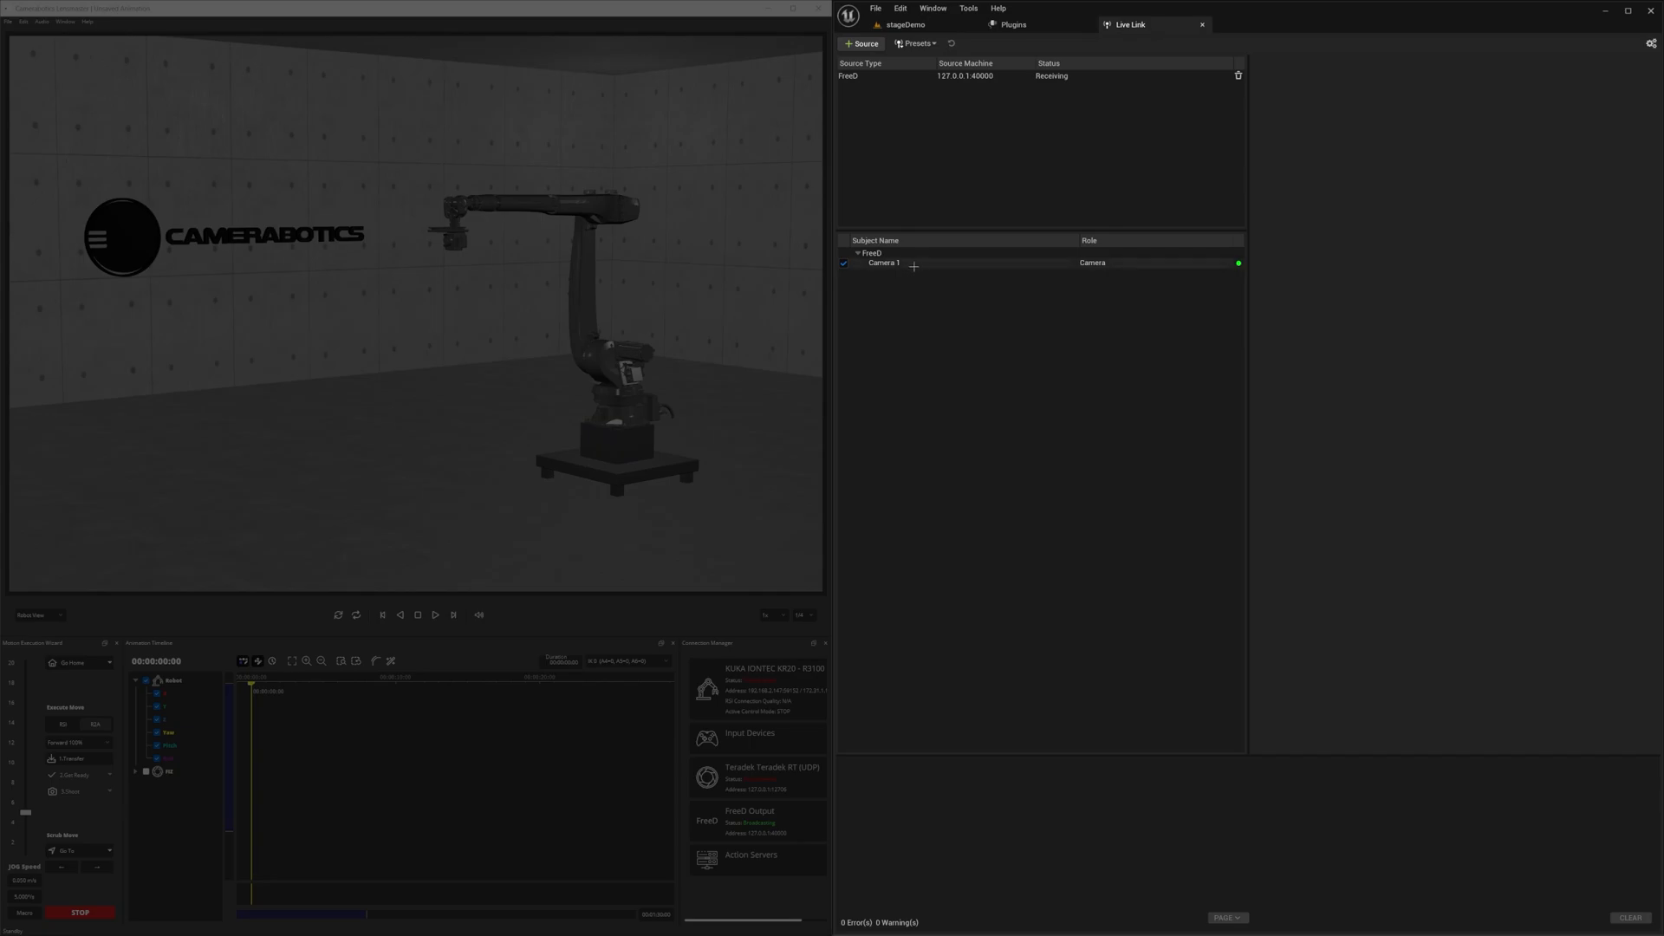
left_click(883, 262)
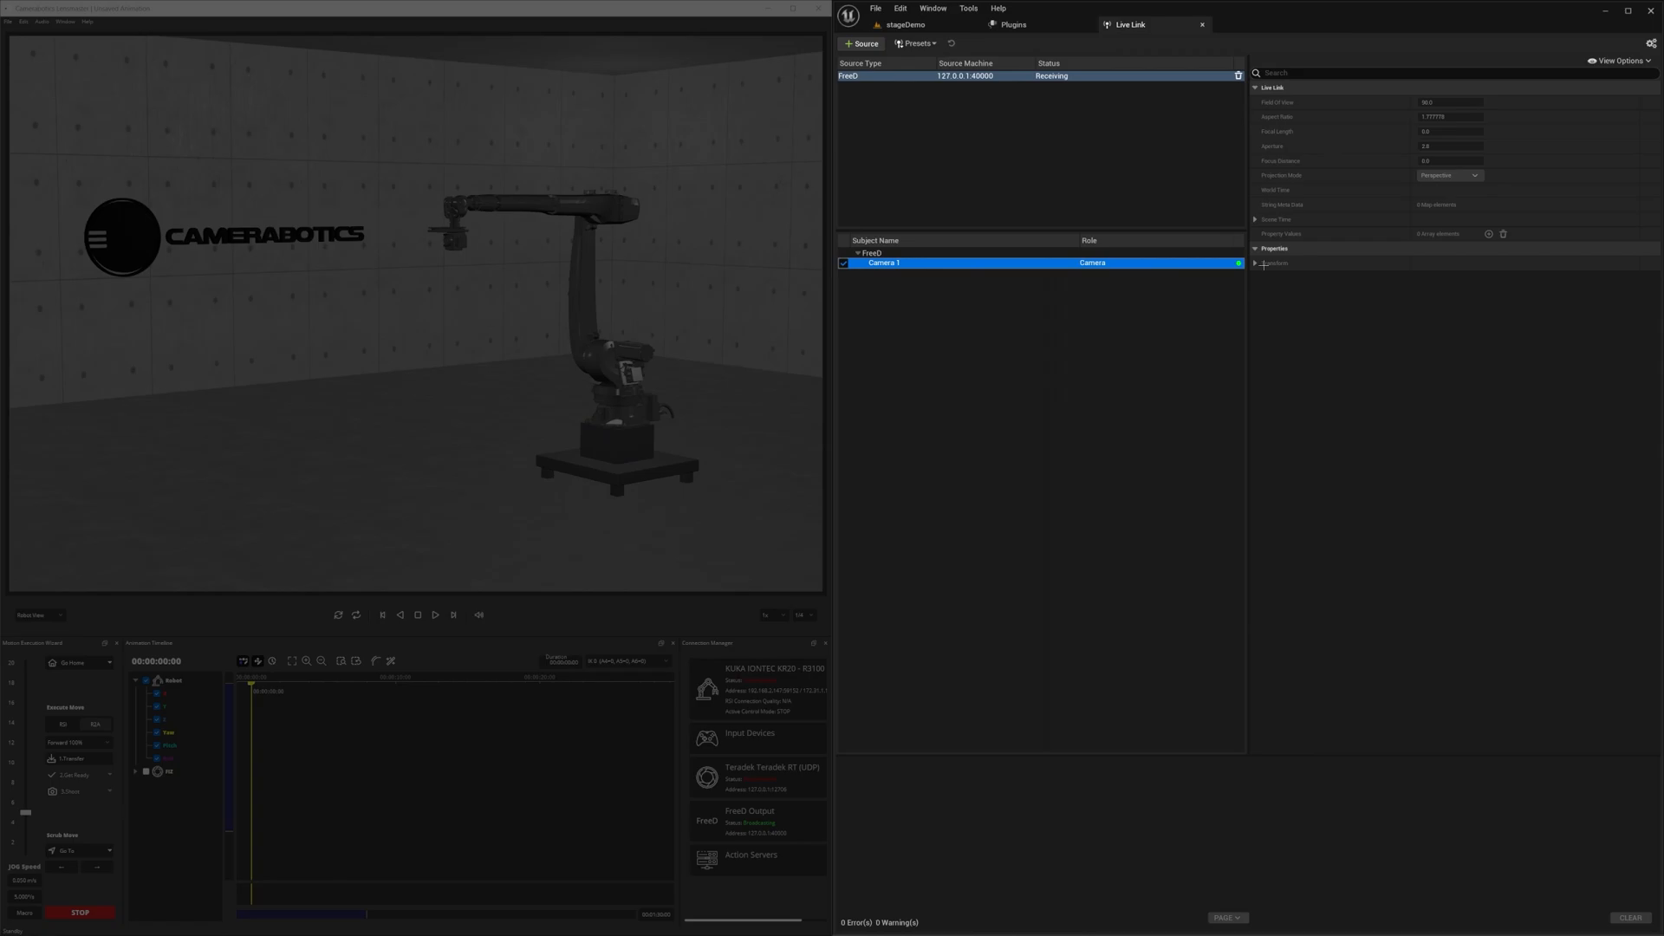
Place a Cine Camera Actor in stageDemo from Quick Add > Cinematic.
left_click(1258, 263)
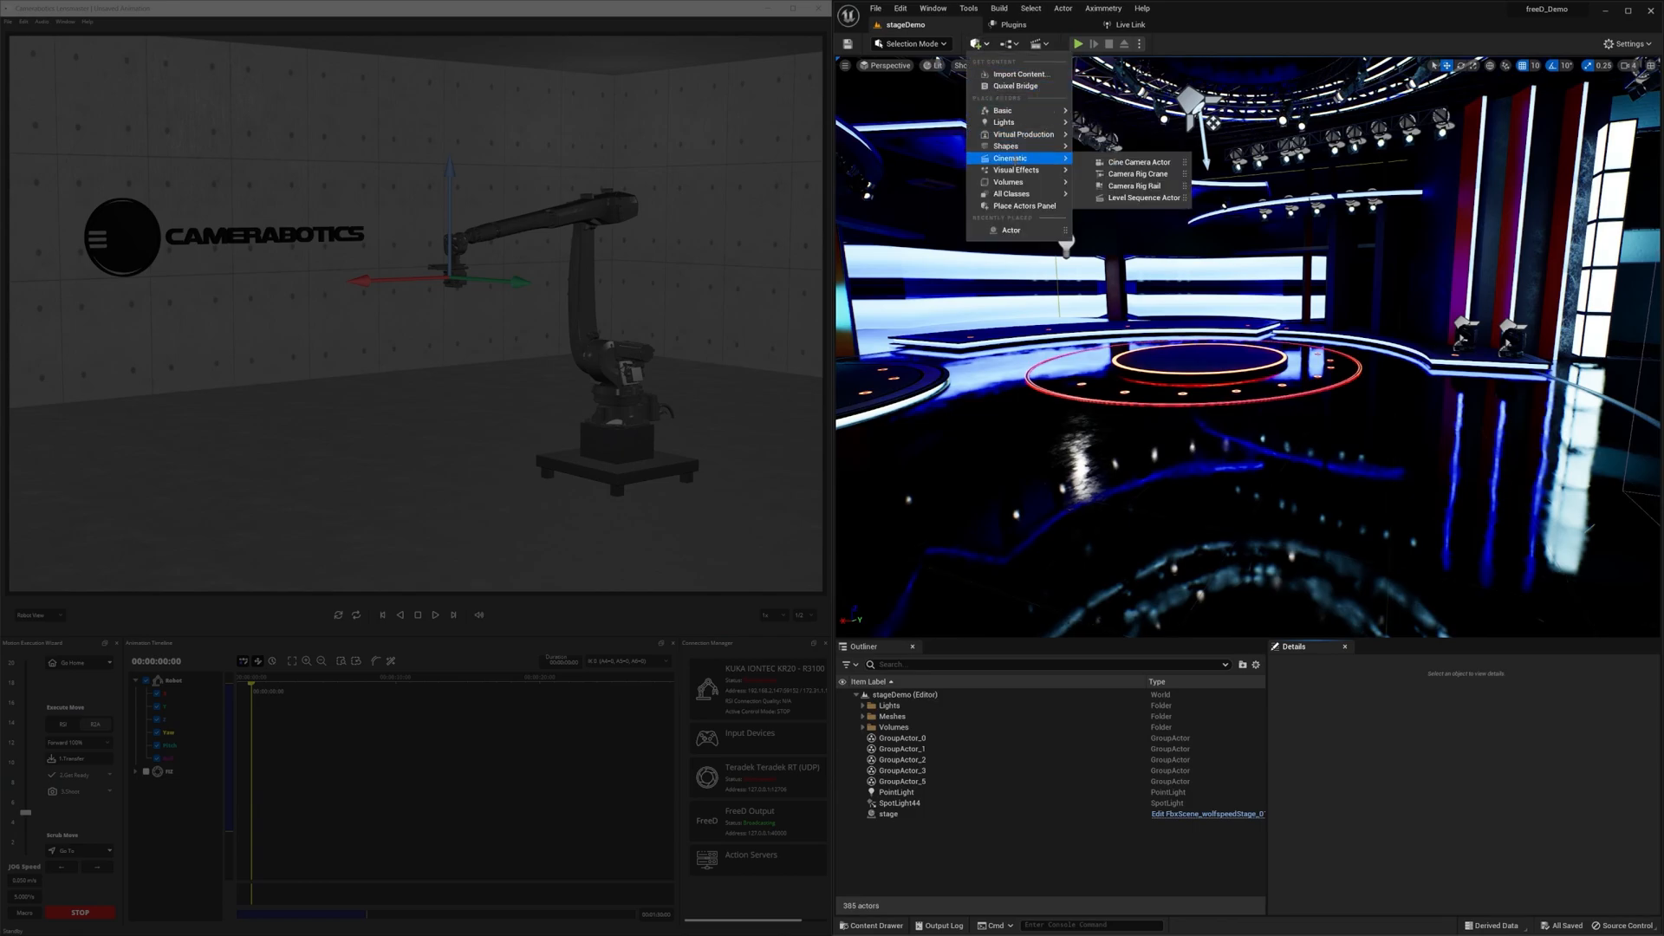
left_click(1139, 161)
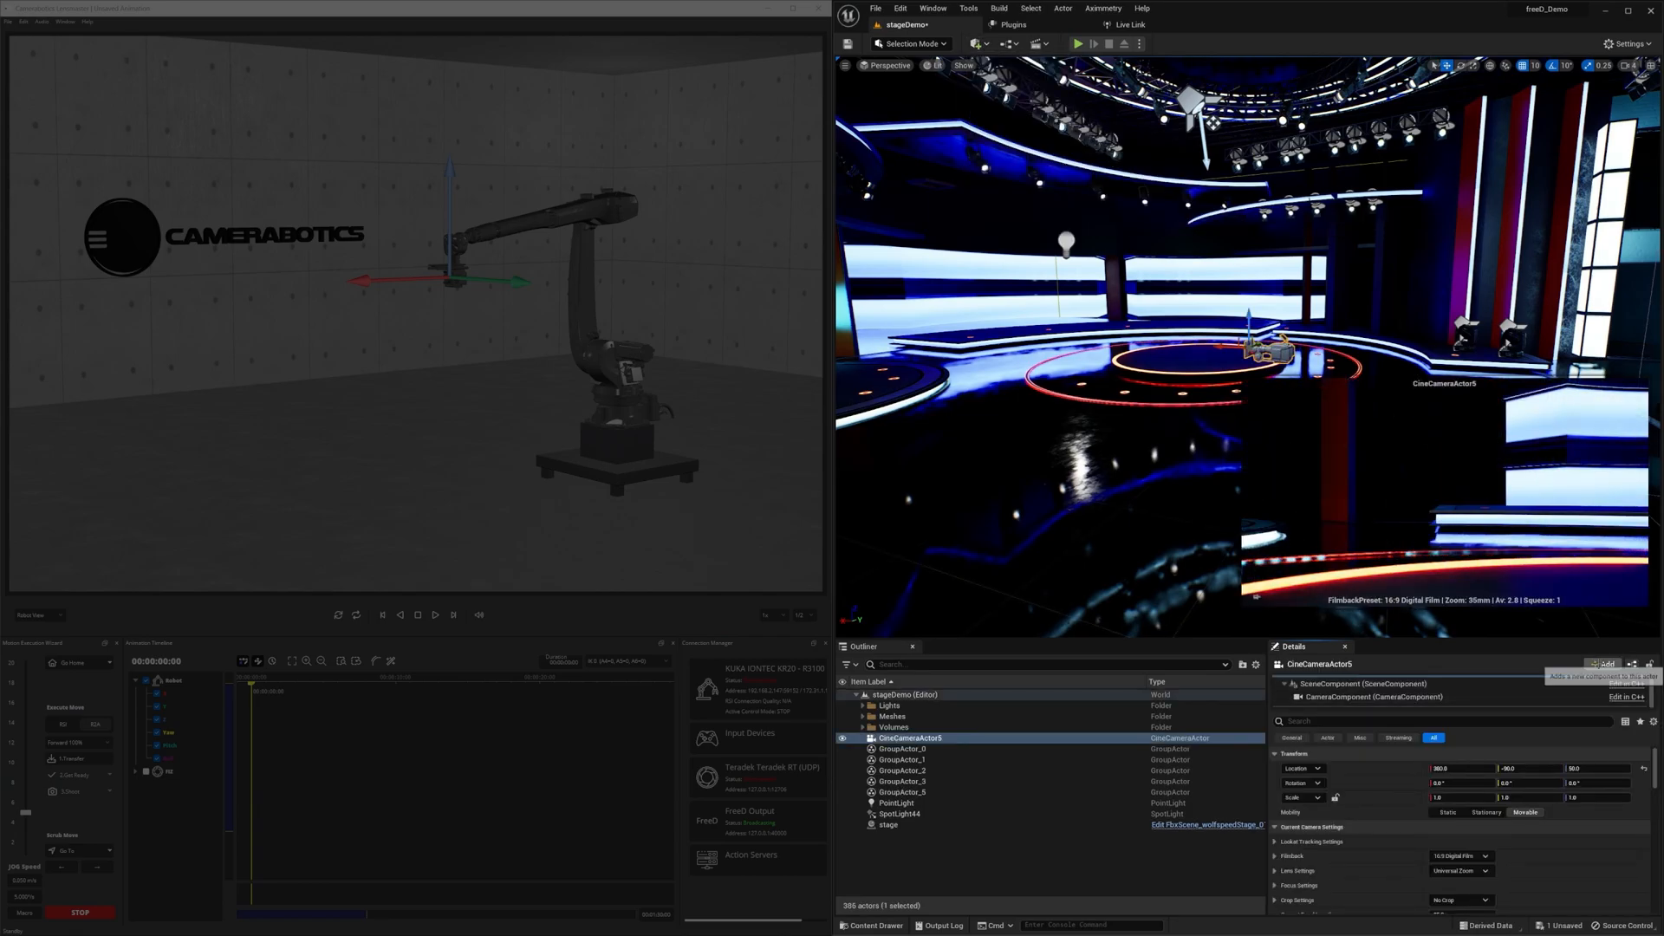